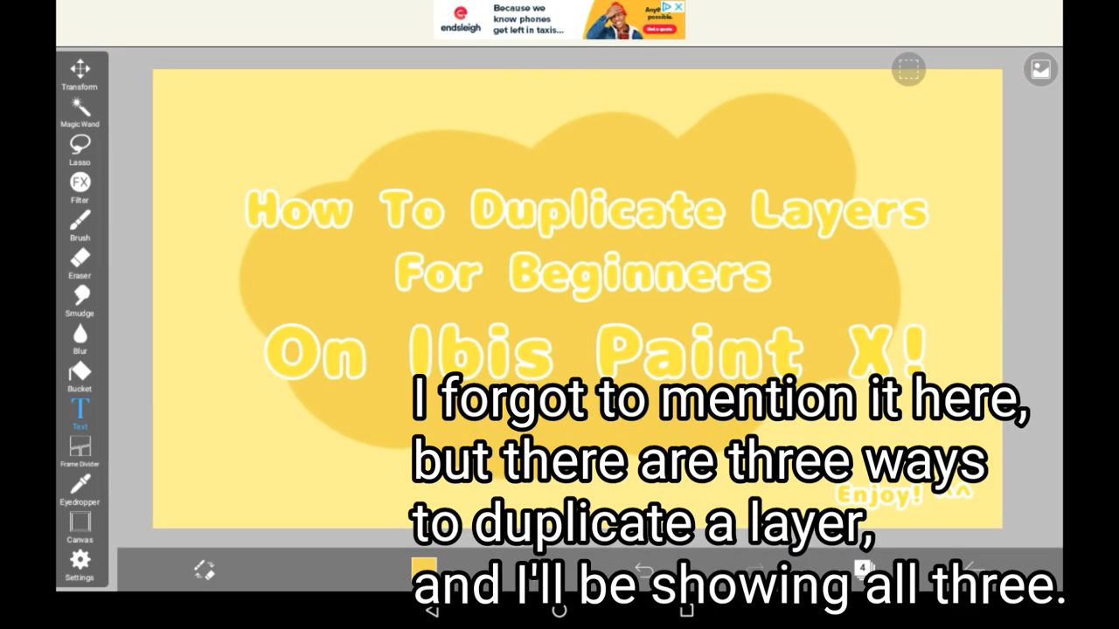
Show the Layer window listing the four title layers plus background
click(80, 225)
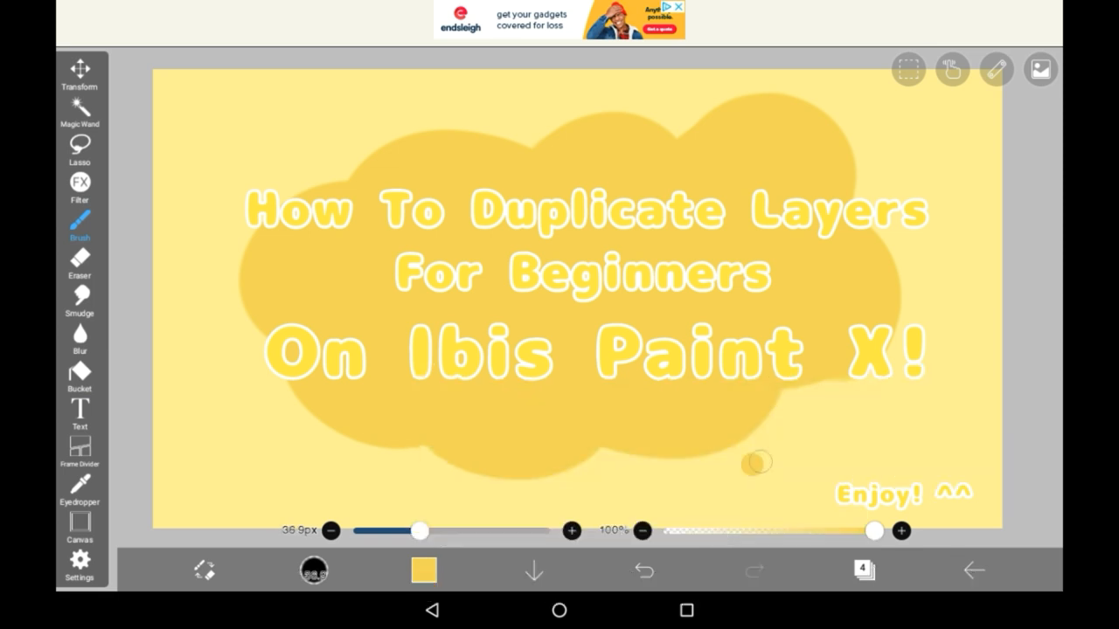
drag(756, 458, 874, 525)
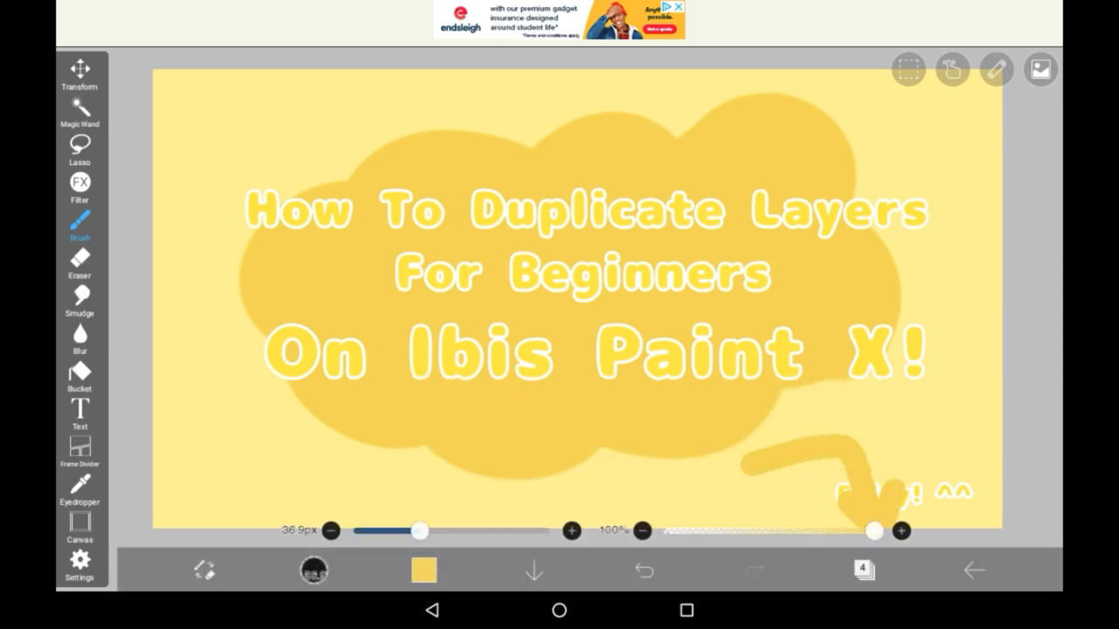
click(863, 570)
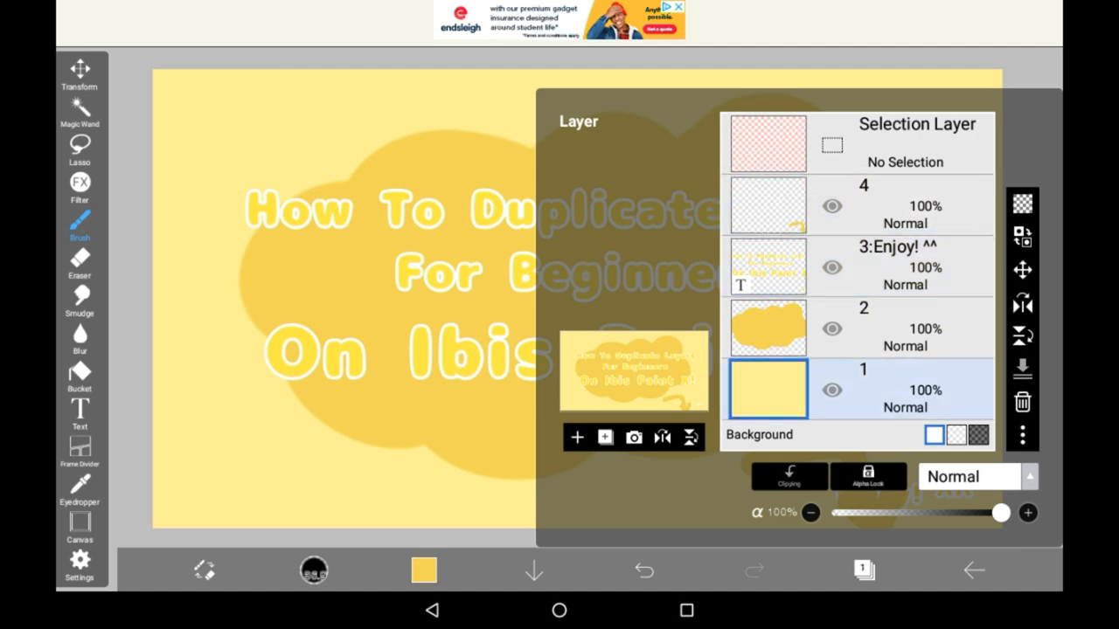
Hide the title text, add layer 5 and draw a brown squiggle over the yellow cloud
click(900, 265)
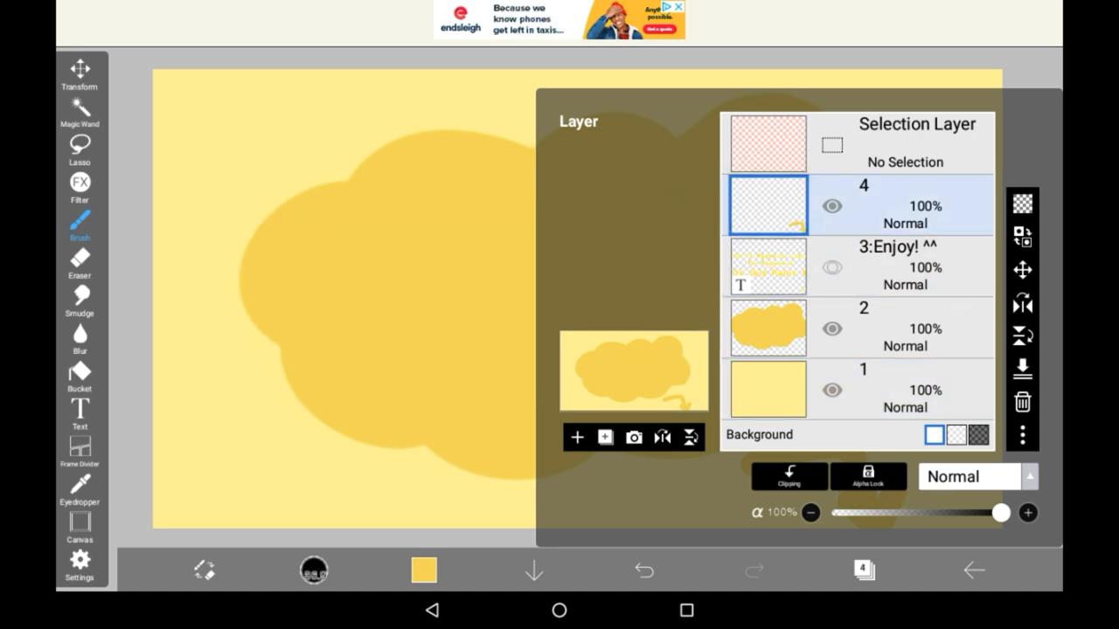
click(577, 437)
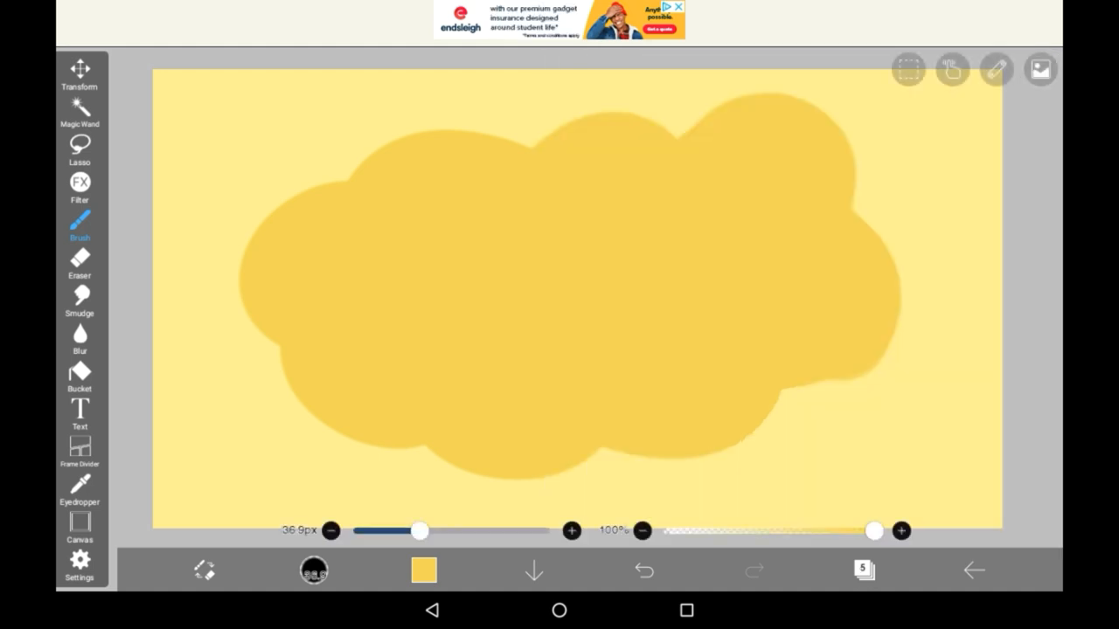
click(423, 570)
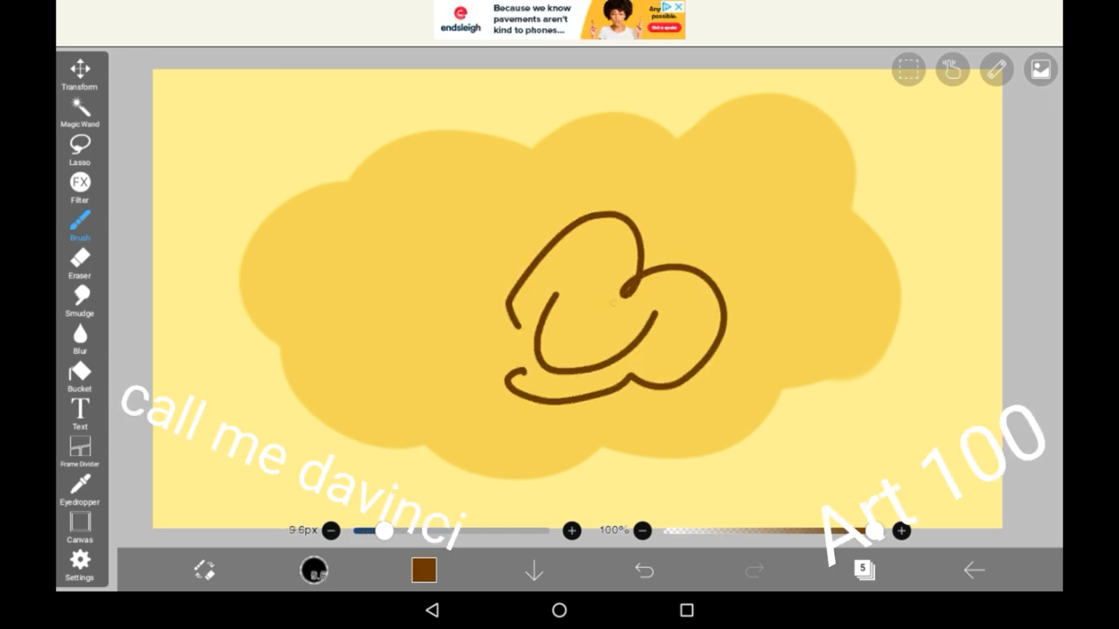
click(863, 570)
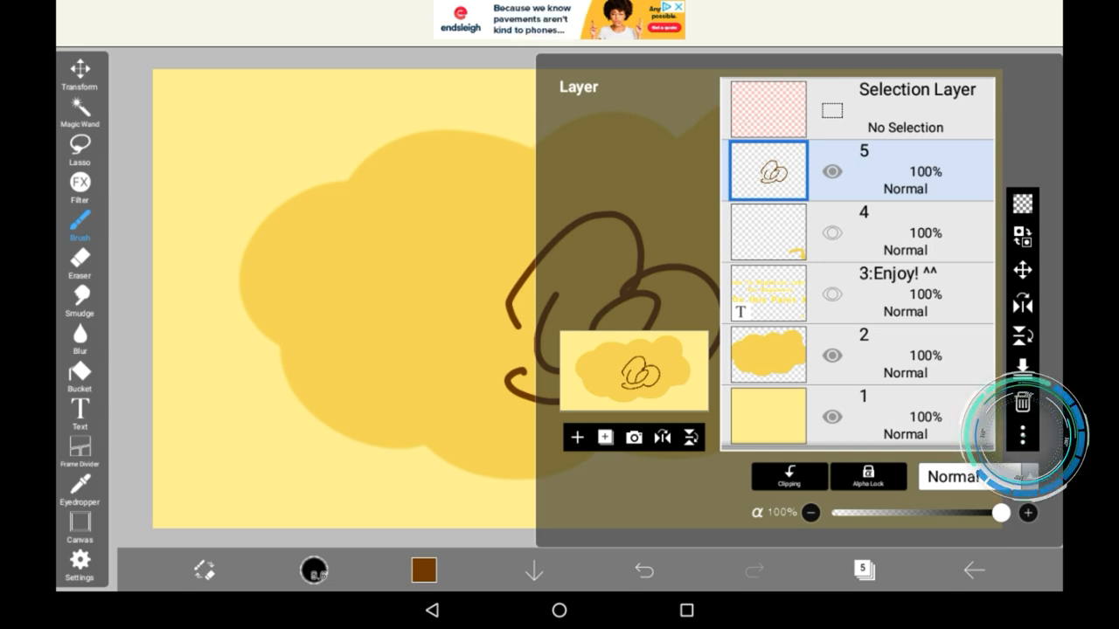
Remove the doodle layer and start importing a picture from the device's Recent images
click(1021, 434)
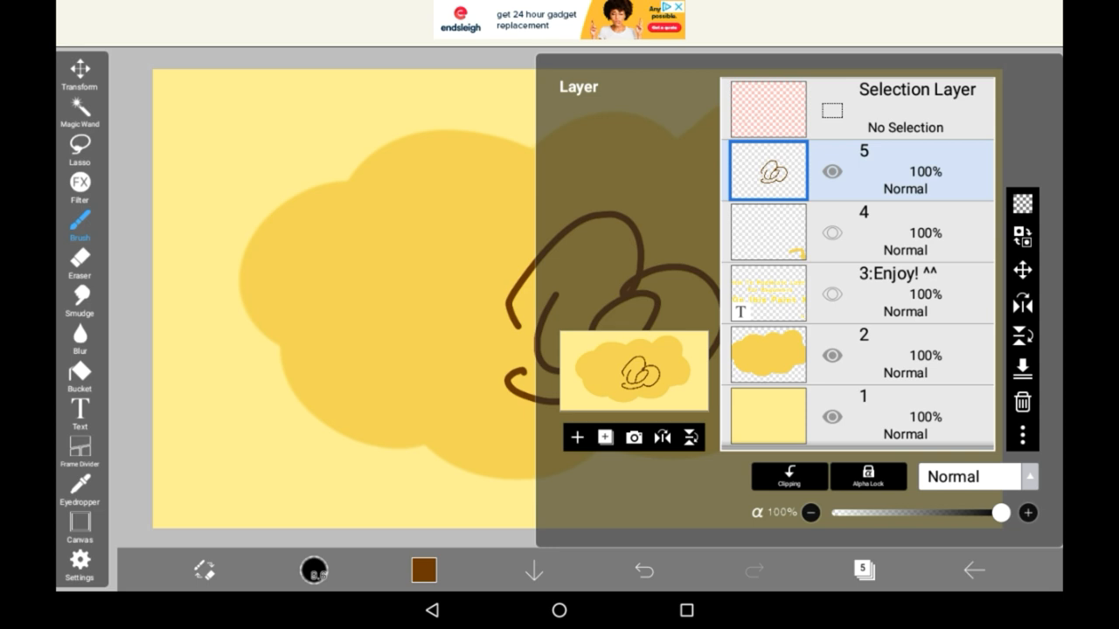
click(1021, 402)
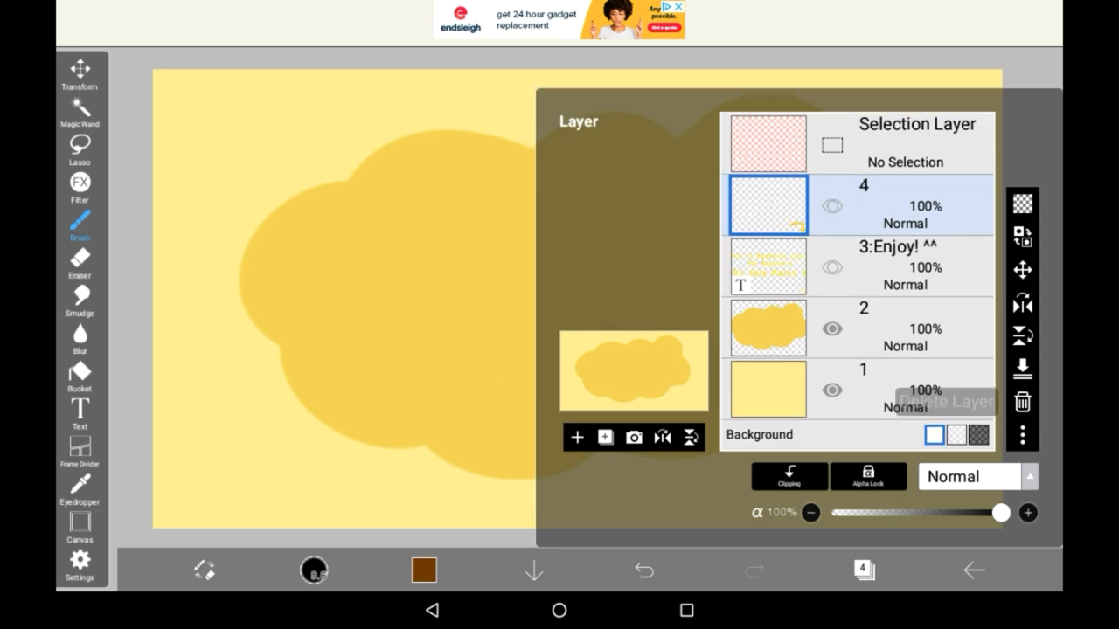
click(633, 437)
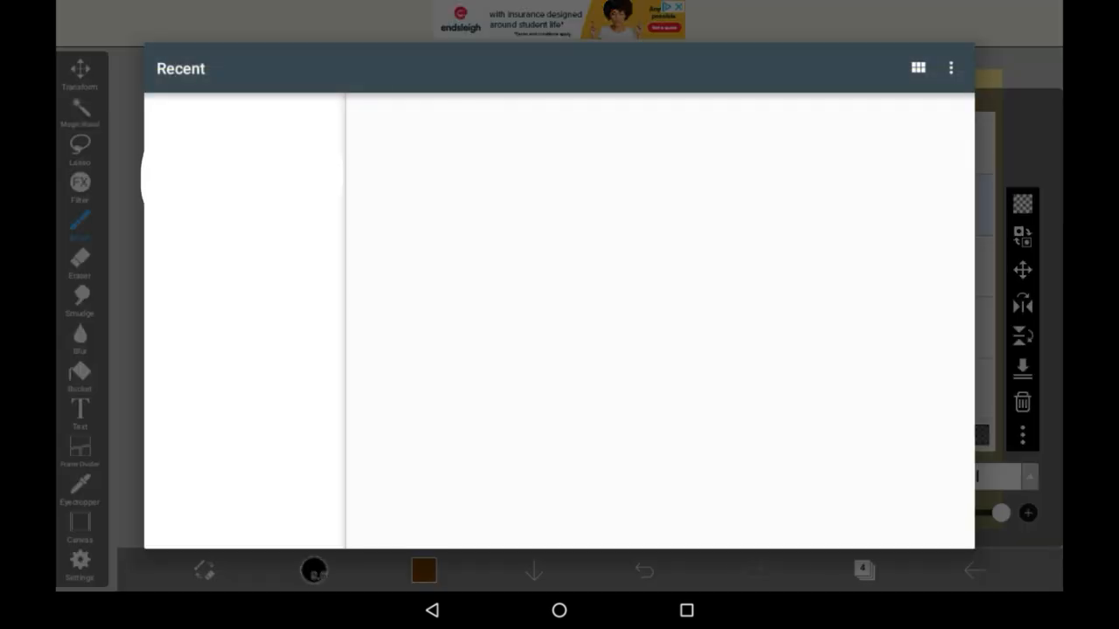
click(918, 68)
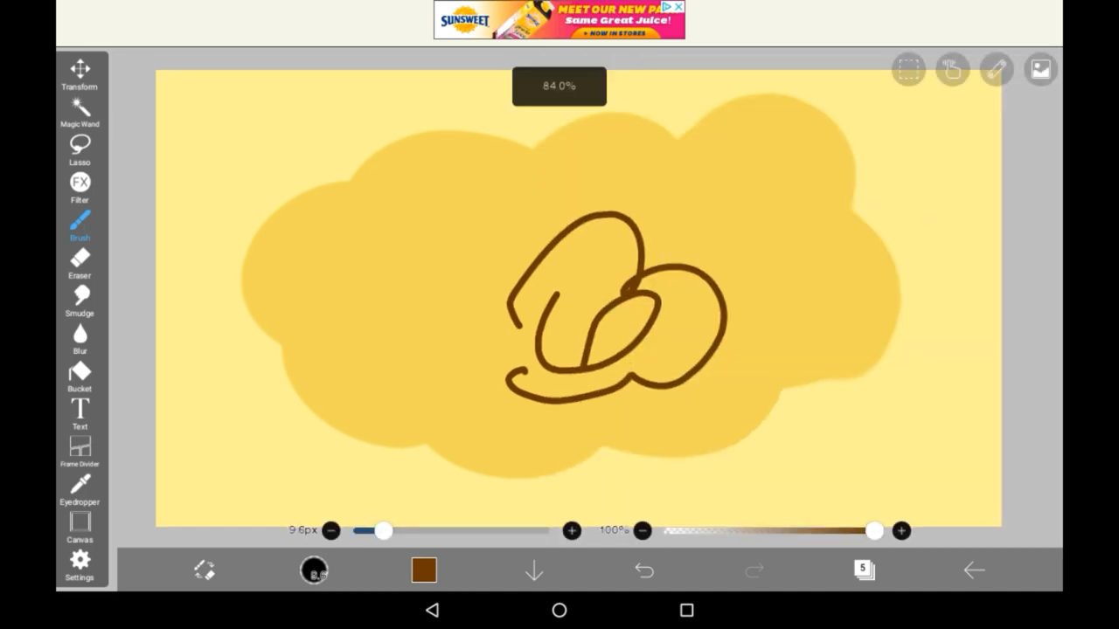
Copy layer 5's brown squiggle to the clipboard and show the layer list again
click(908, 70)
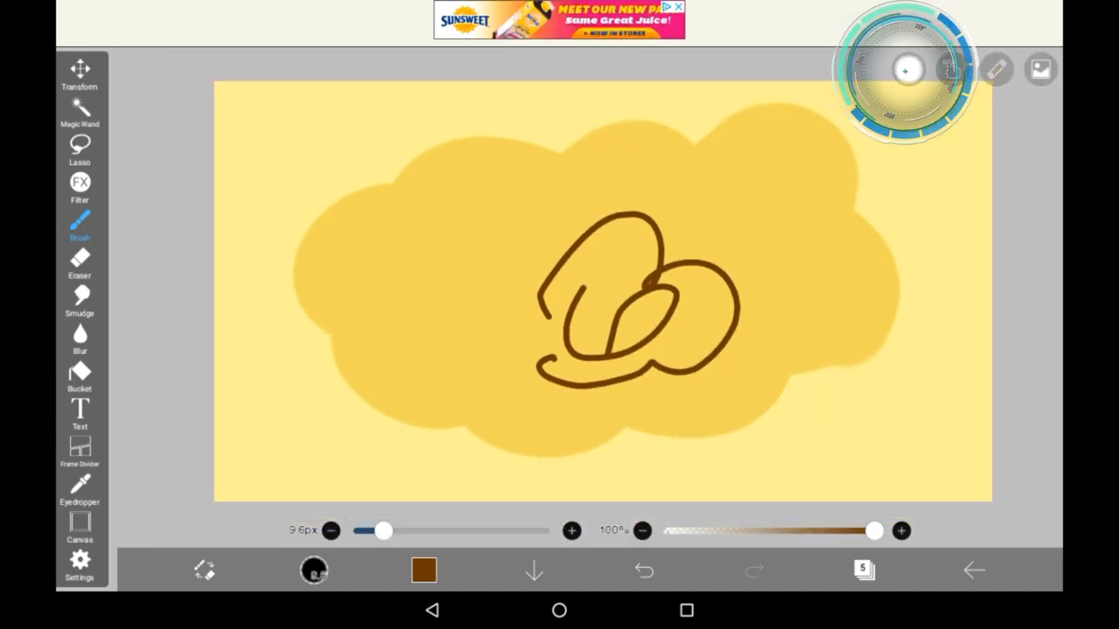
click(907, 70)
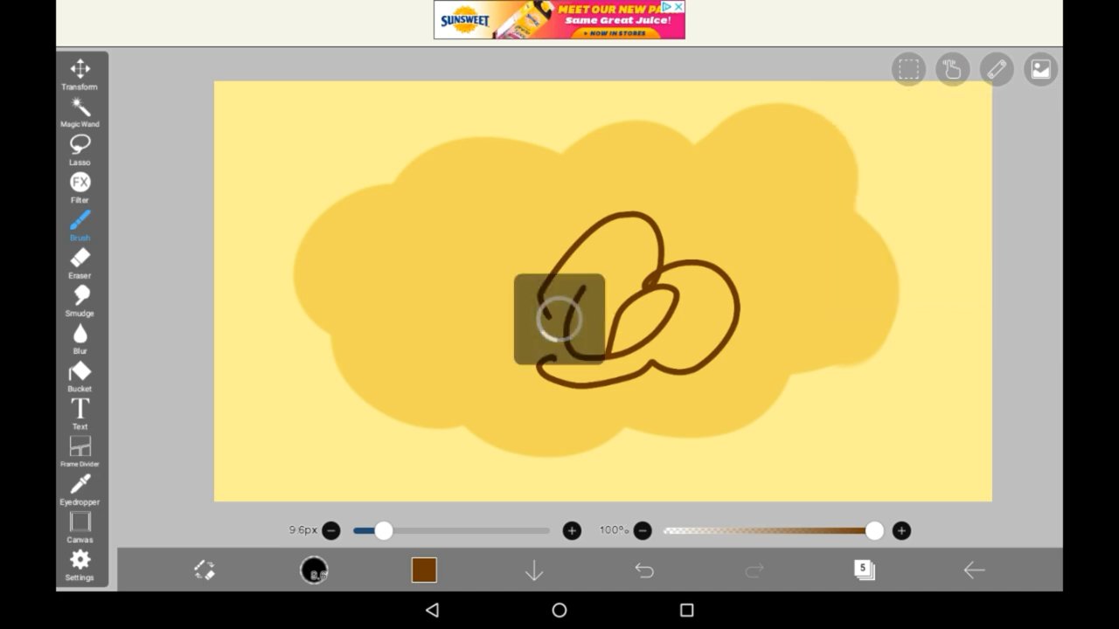
click(864, 570)
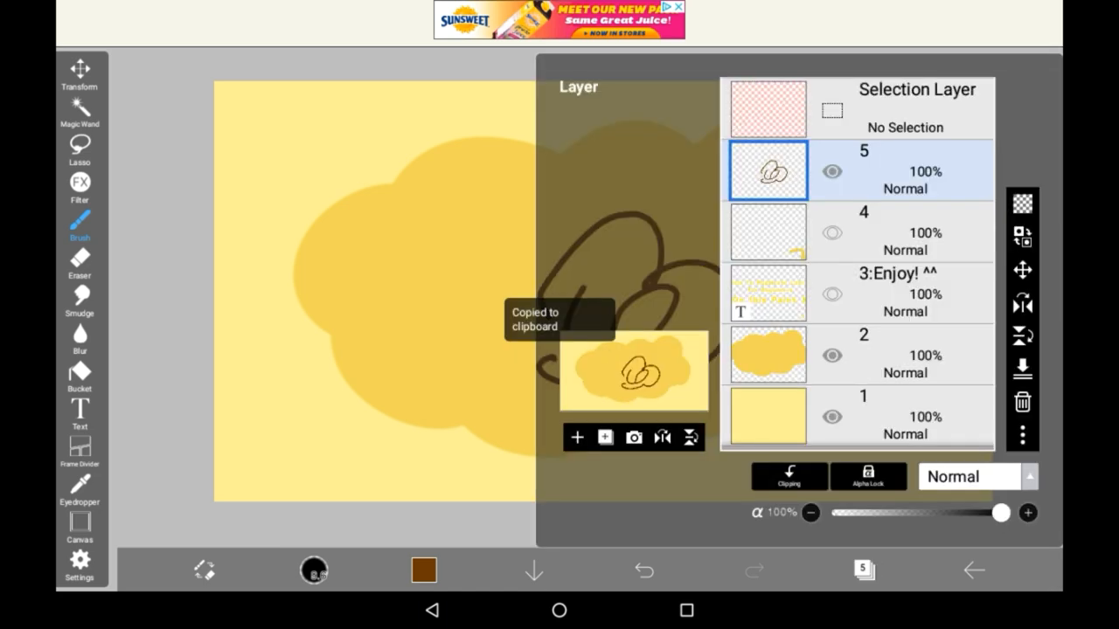
click(908, 70)
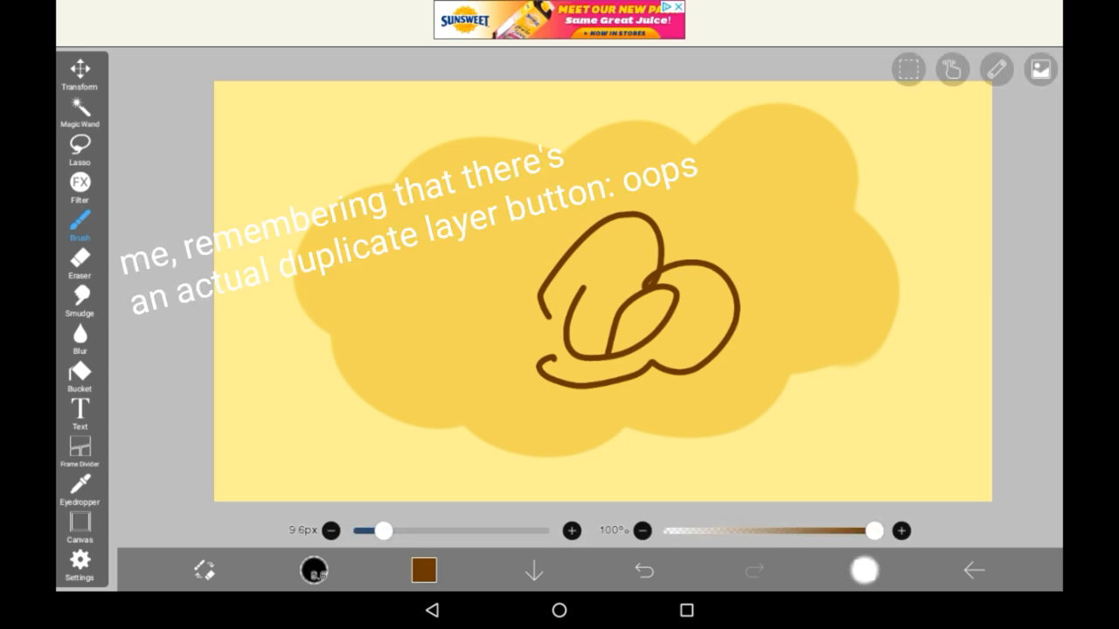
click(864, 570)
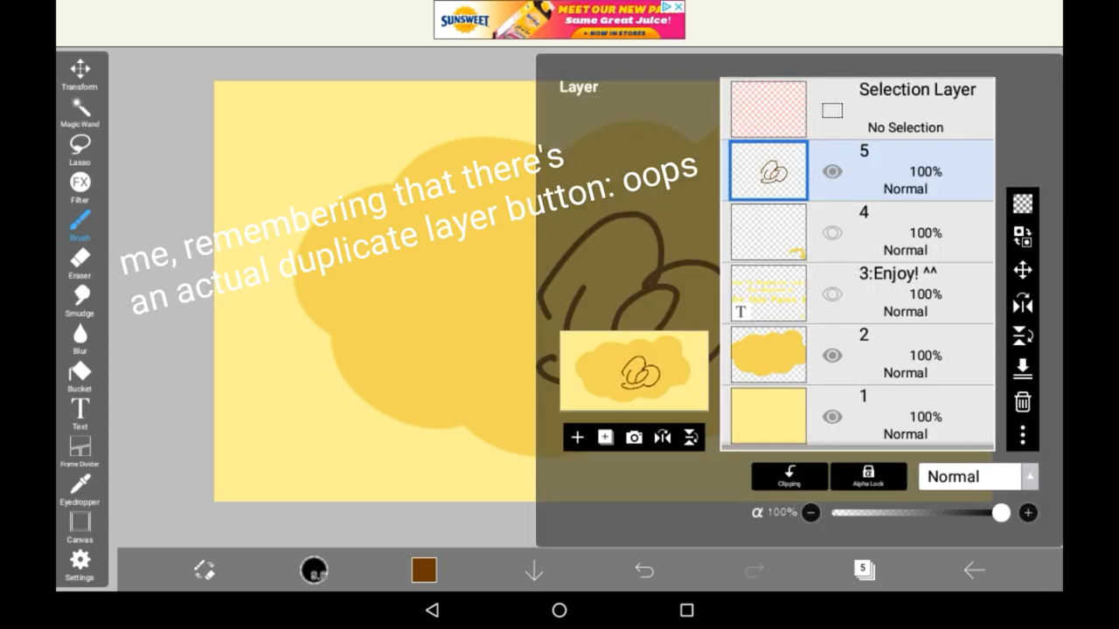
click(577, 437)
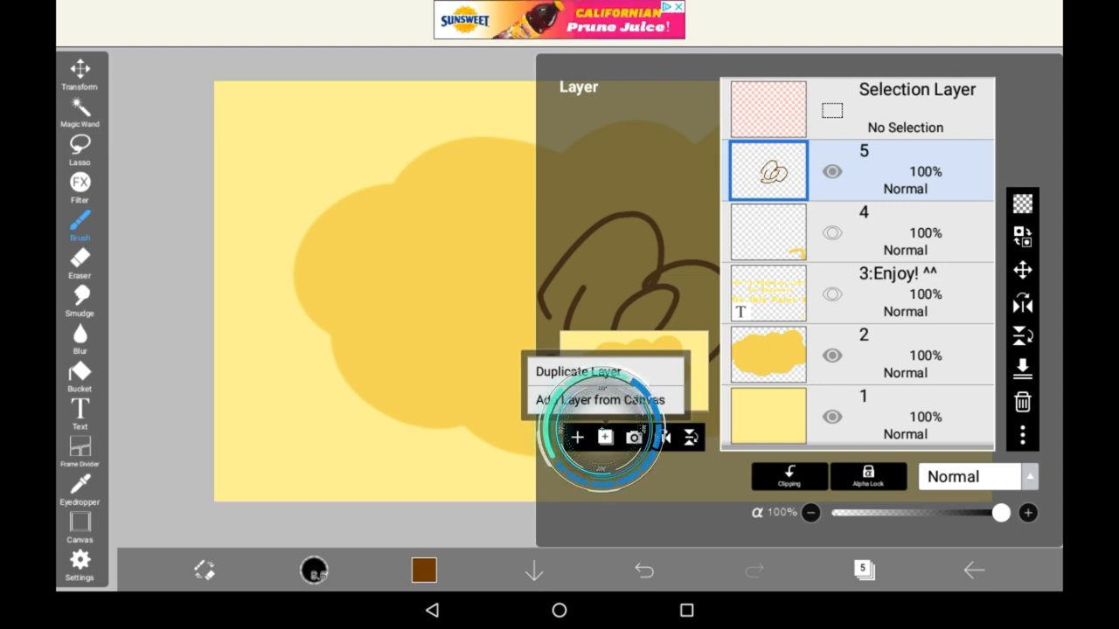
click(577, 370)
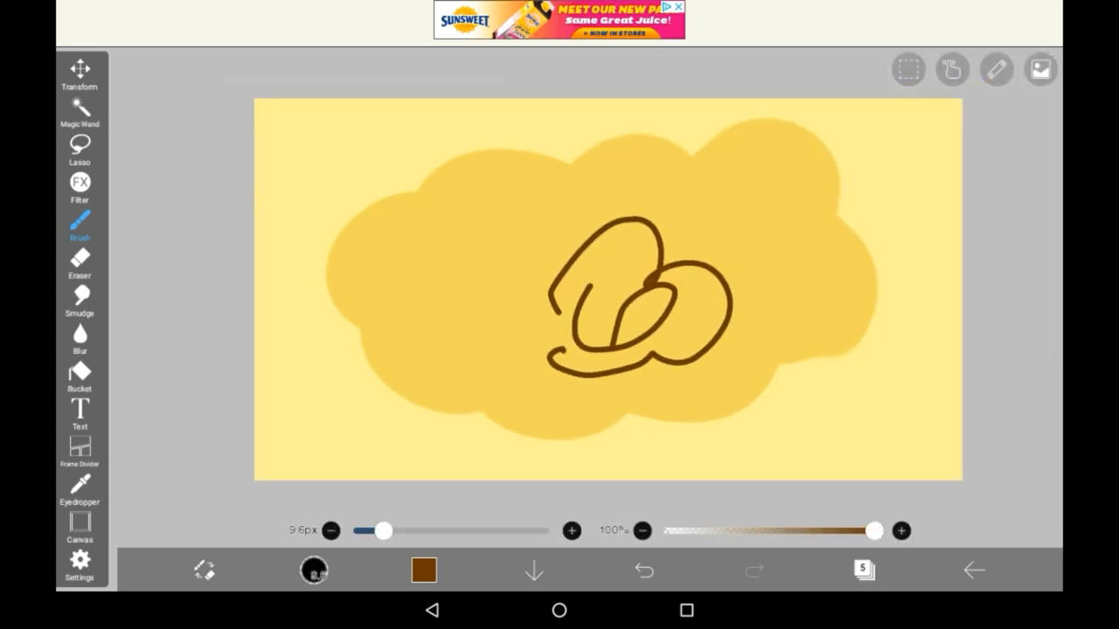
Duplicate layer 5 into layers 6 and 7 and scribble a second squiggle beside the first
click(81, 73)
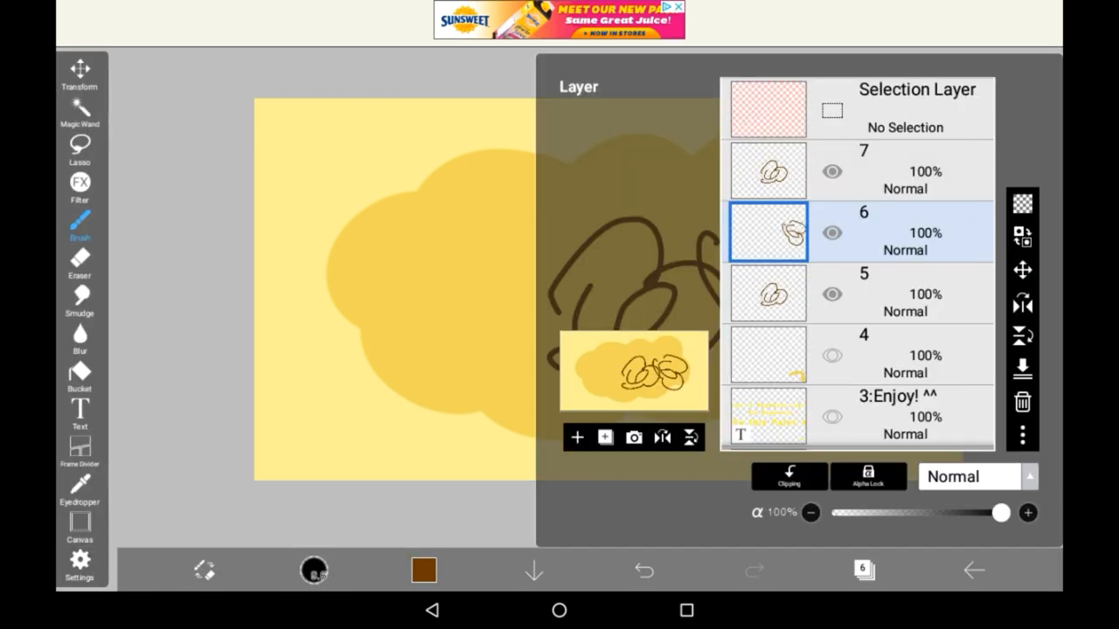
click(864, 570)
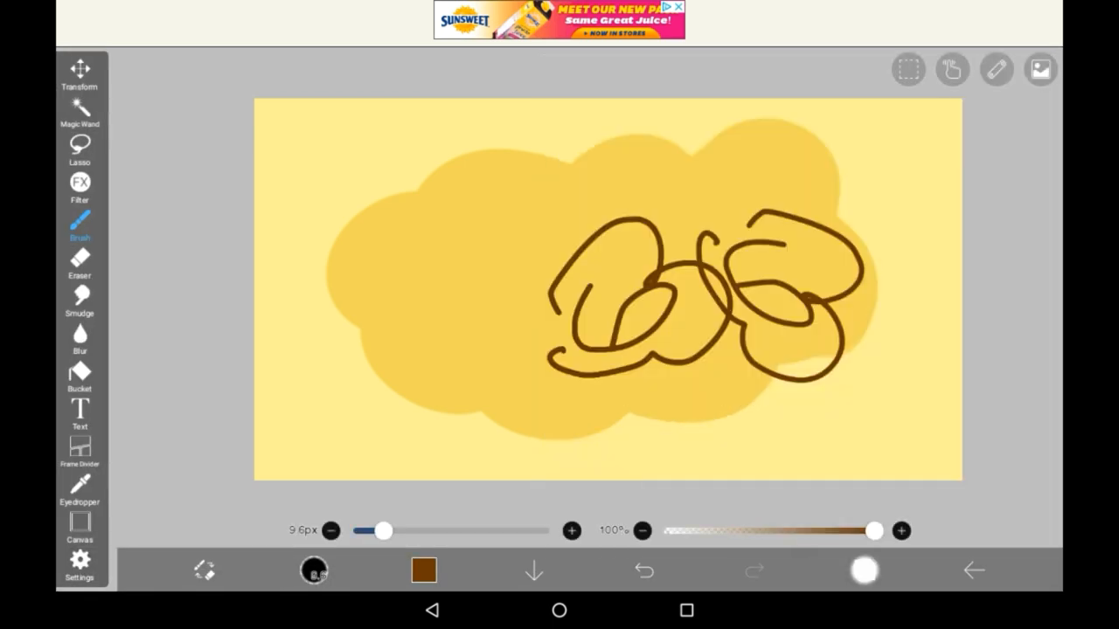
click(863, 570)
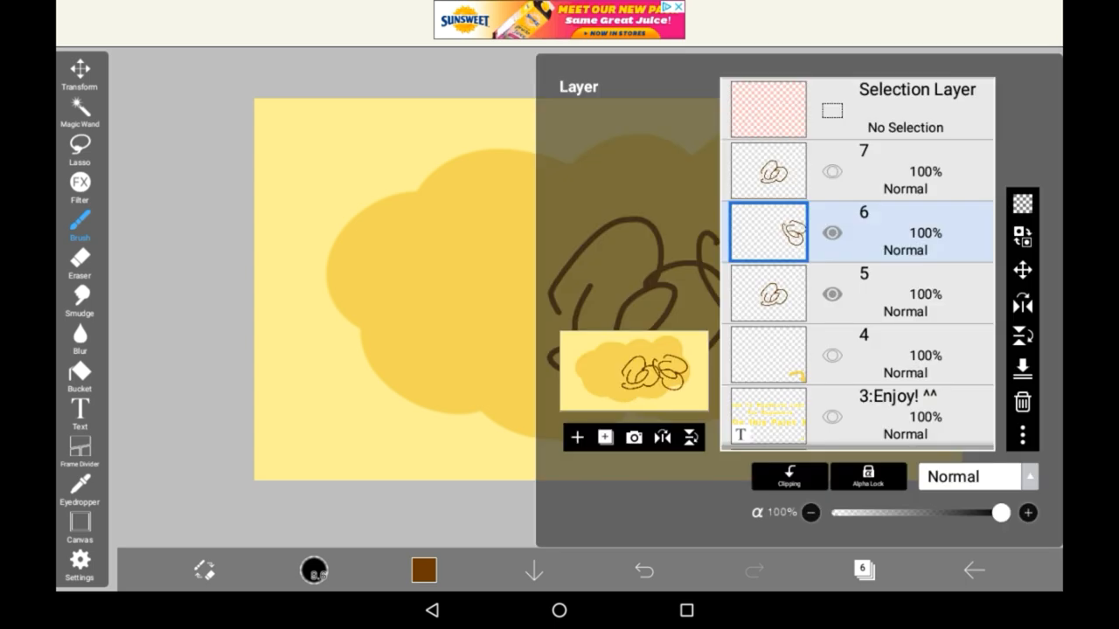